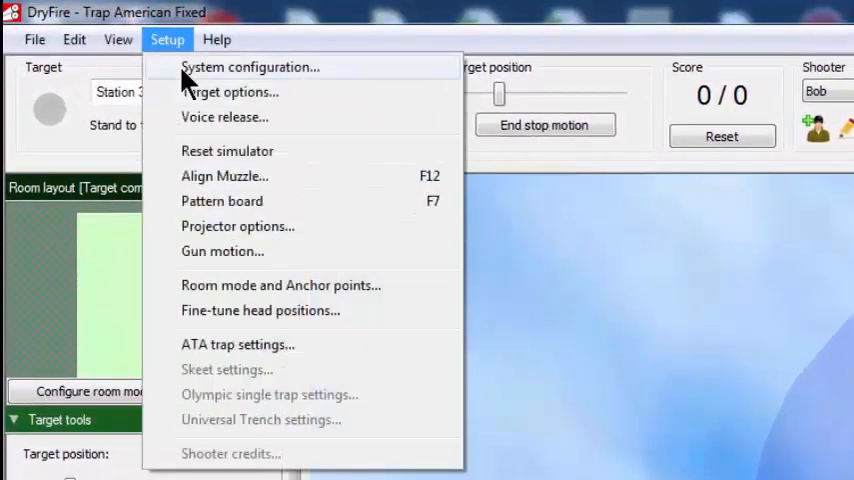
Step: Open Setup > System configuration from the trap simulator's main window
left_click(250, 66)
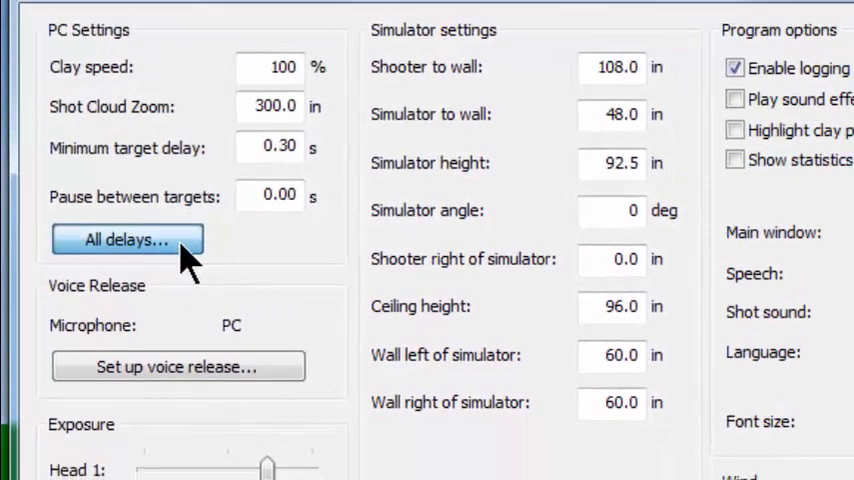
Step: Open Configure Delays via All delays and select the Maximum target delay field
left_click(125, 239)
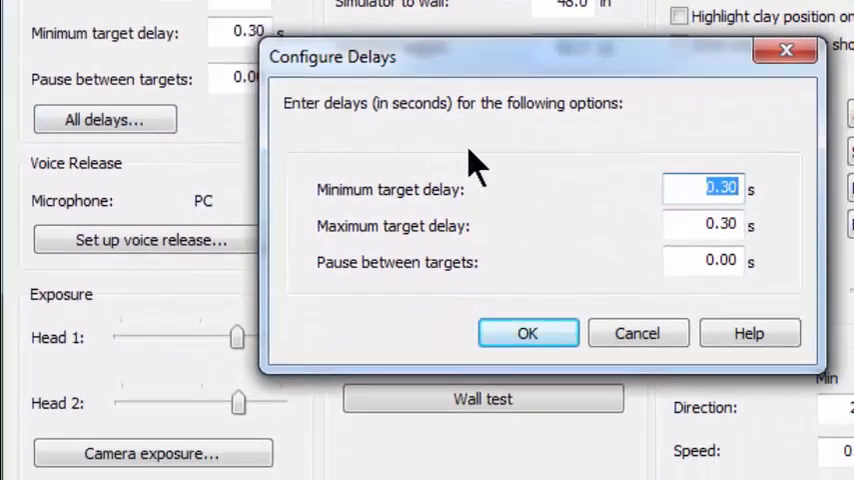
mouse_move(475, 210)
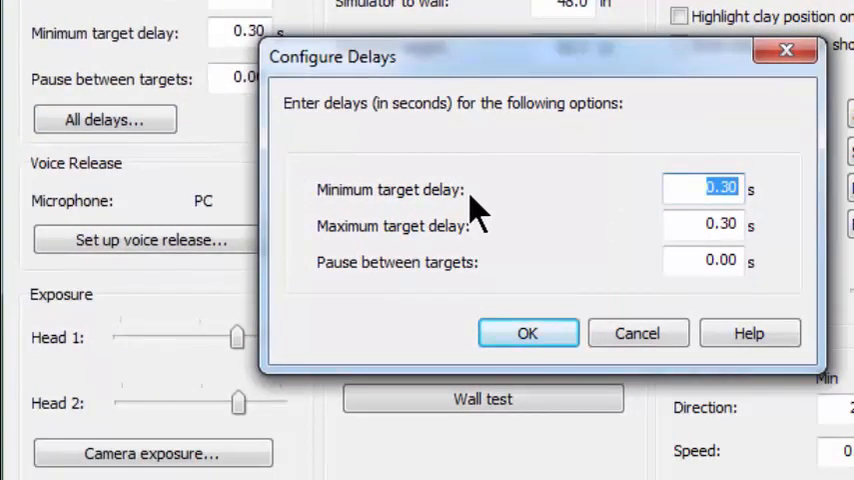
mouse_move(515, 220)
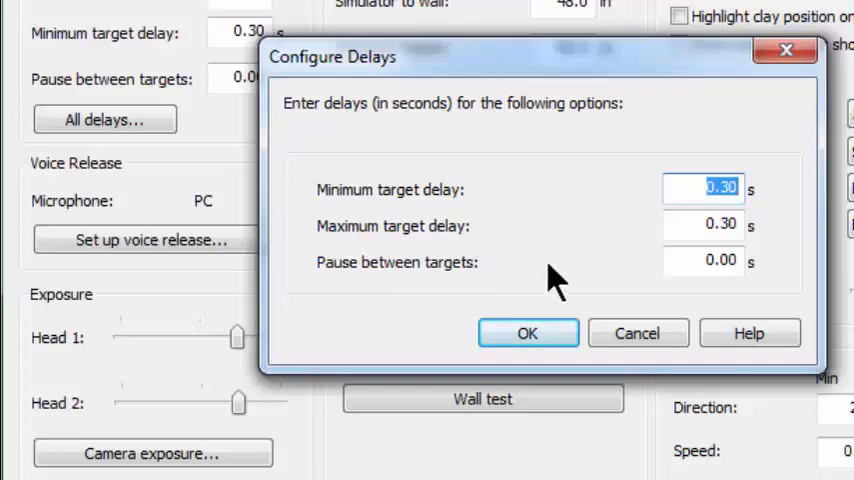
left_click(703, 225)
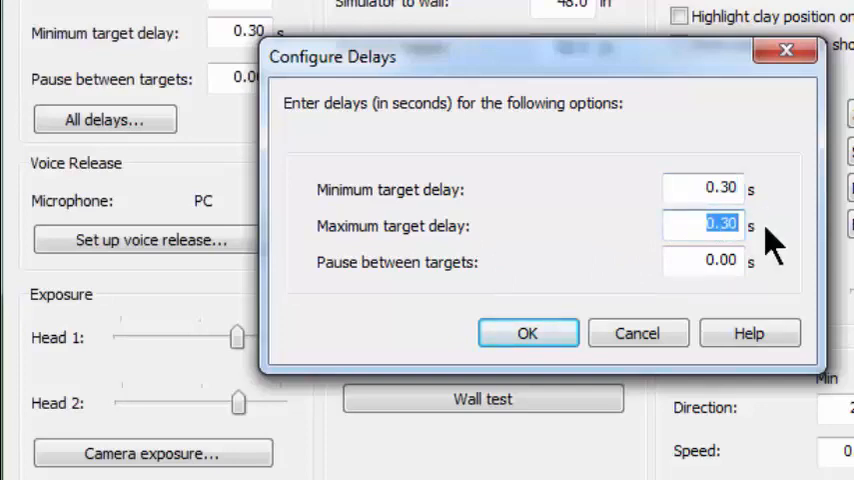
Step: Enter 3 as the maximum target delay
type("3")
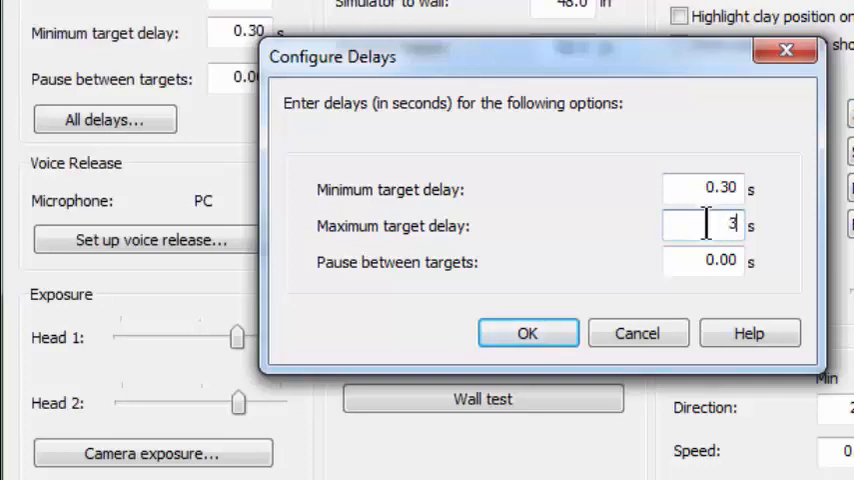
mouse_move(732, 258)
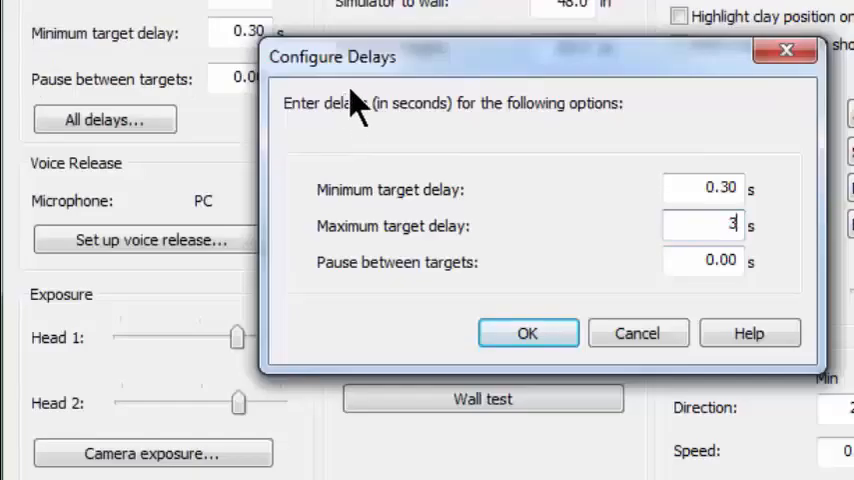
mouse_move(400, 160)
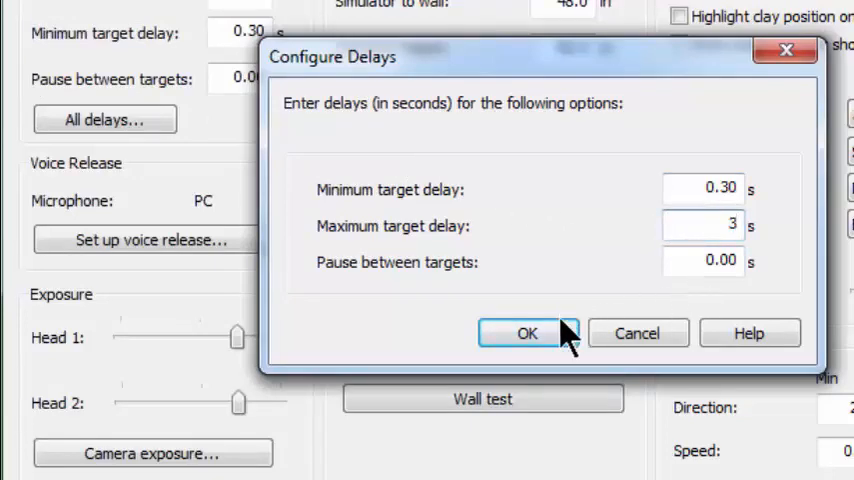
Step: Confirm the Configure Delays dialog with OK to return to system configuration
left_click(527, 333)
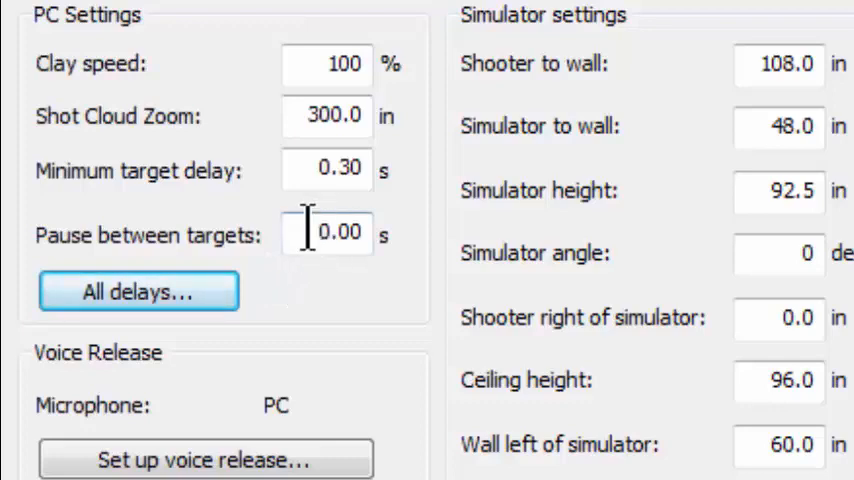
Step: Replace the pause between targets value with 3.0 seconds
triple_click(338, 232)
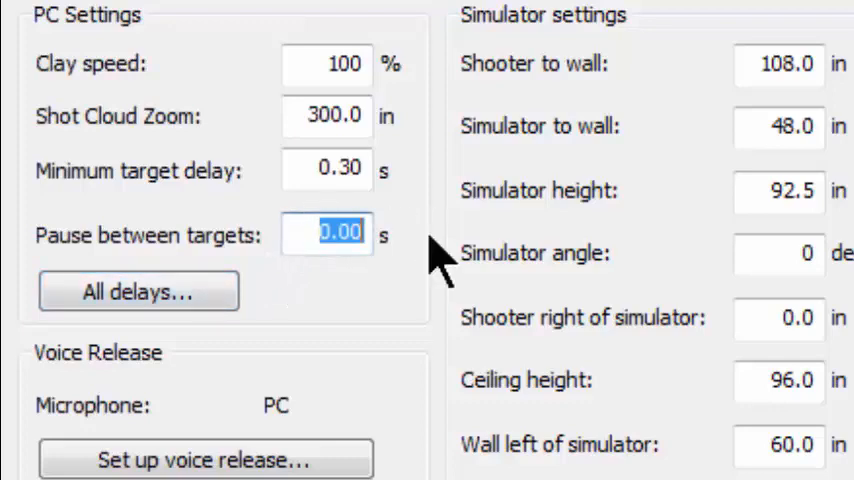
type("3.")
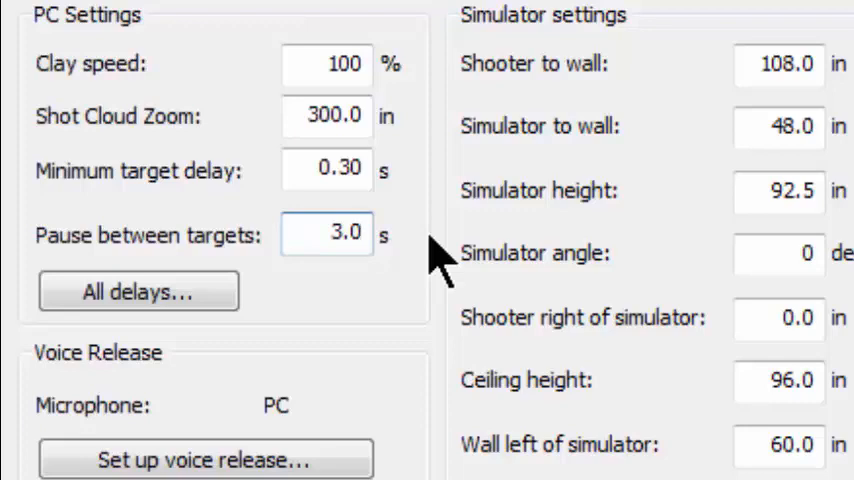
left_click(327, 234)
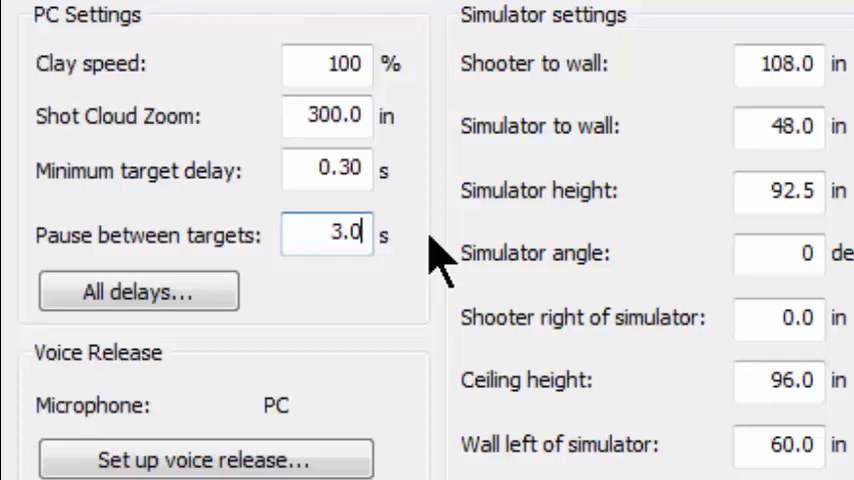
mouse_move(355, 295)
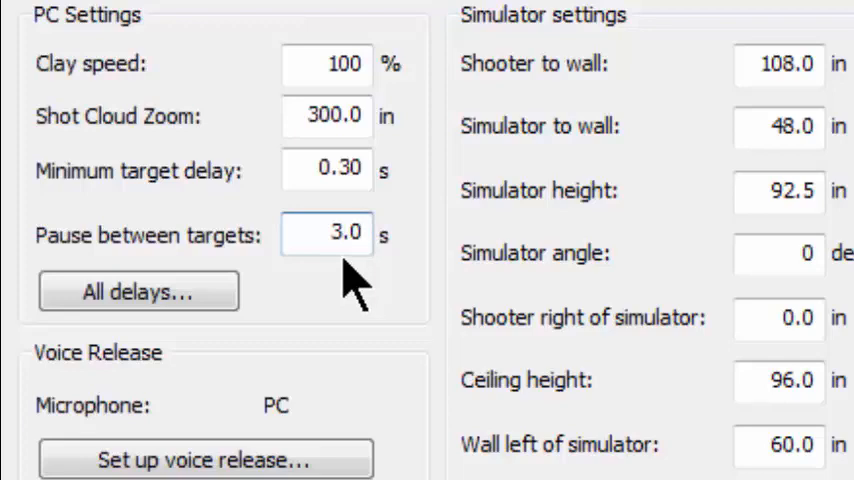
left_click(327, 233)
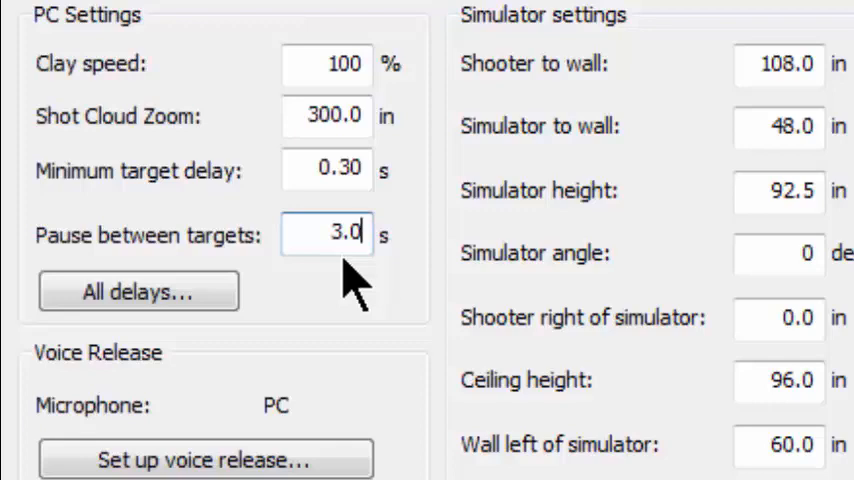